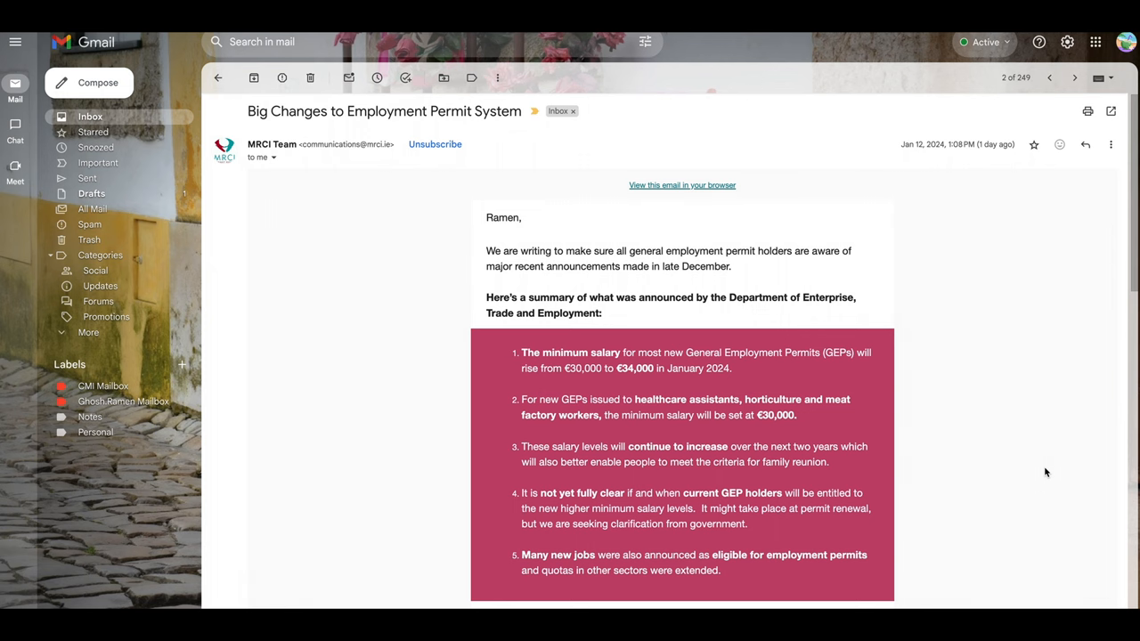
{"action": "scroll", "scroll_direction": "down", "scroll_amount": 3}
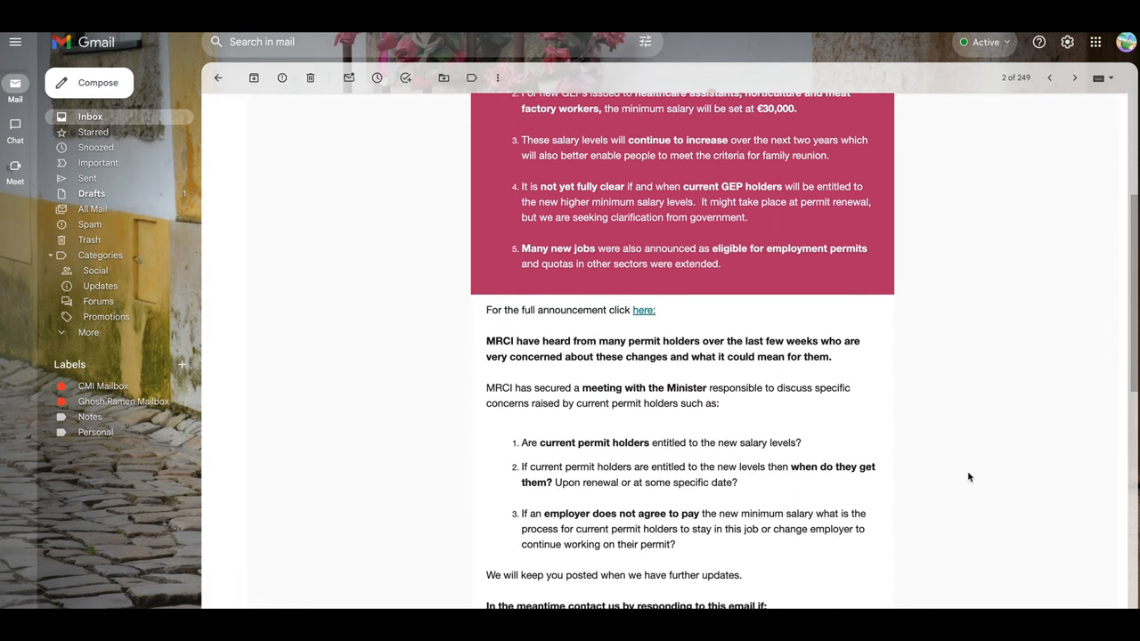
{"action": "scroll", "scroll_direction": "down", "scroll_amount": 3}
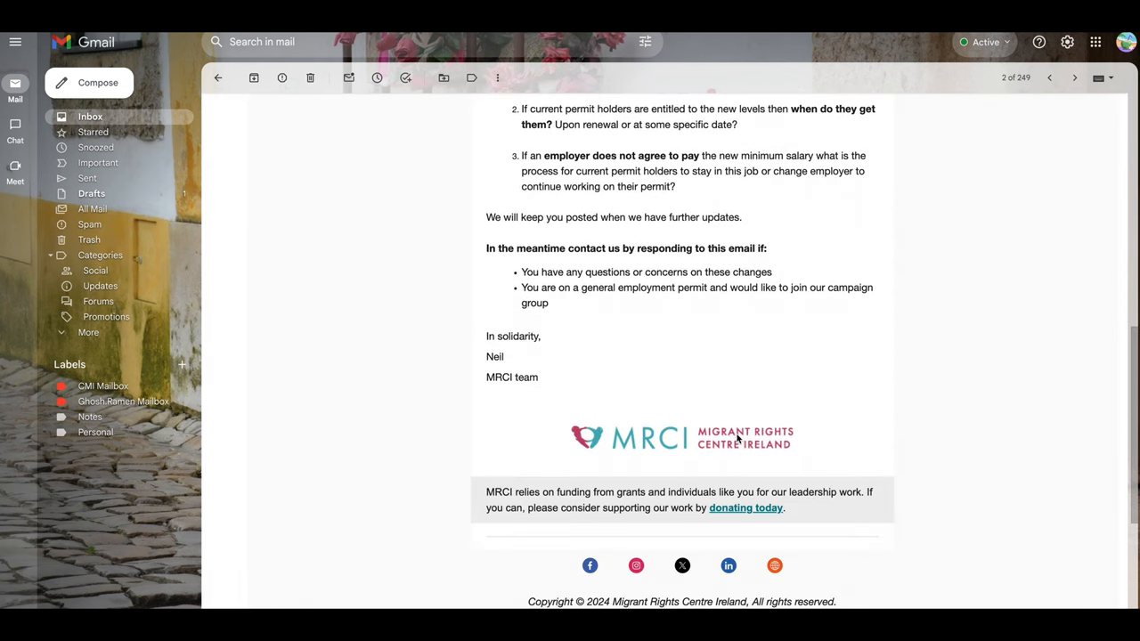
{"action": "mouse_move", "coordinate": [773, 456]}
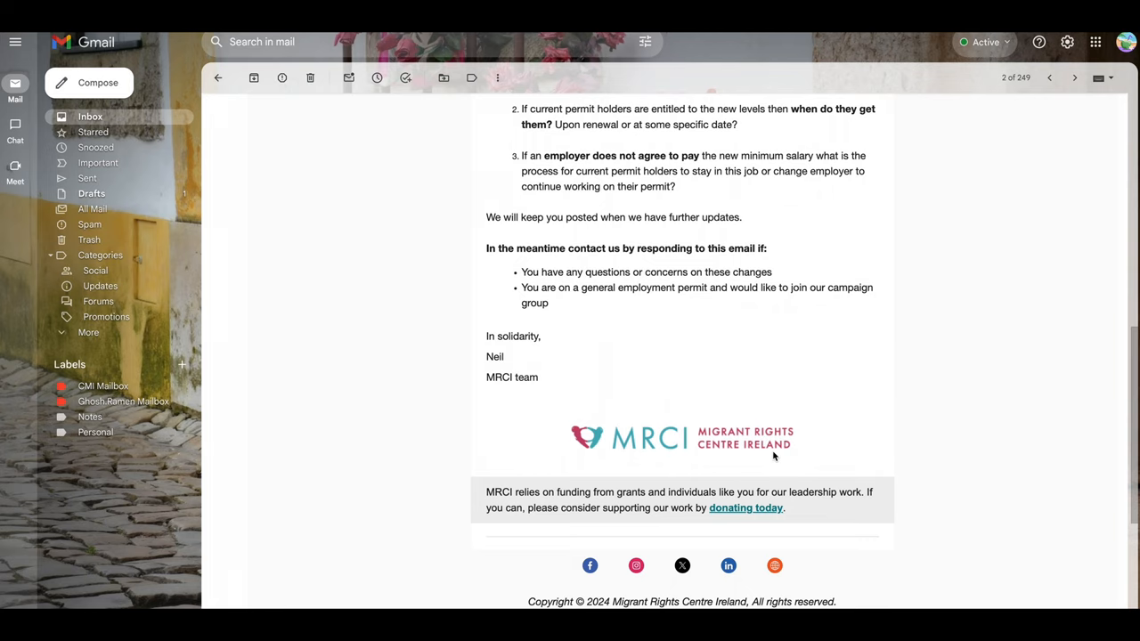
{"action": "mouse_move", "coordinate": [953, 414]}
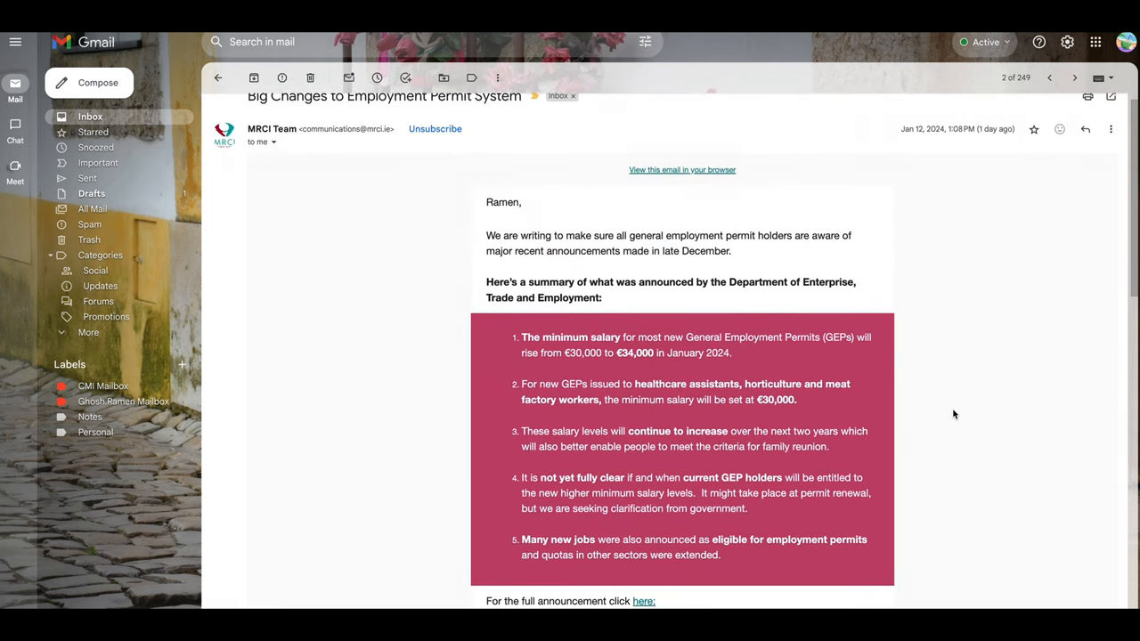
{"action": "scroll", "scroll_direction": "down", "scroll_amount": 3}
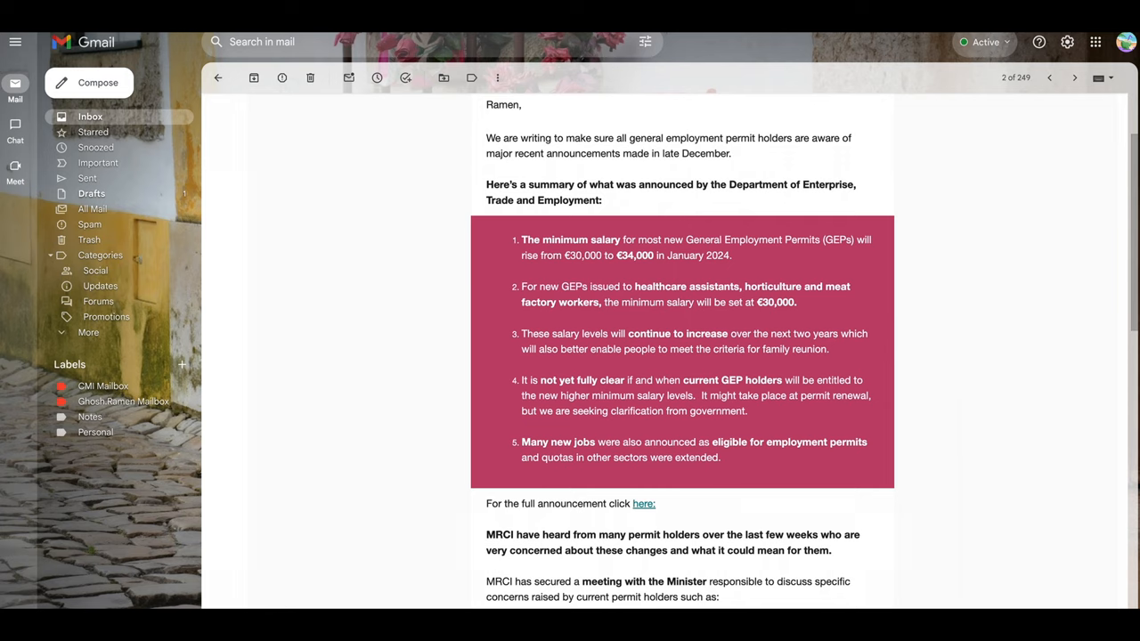
{"action": "mouse_move", "coordinate": [1025, 309]}
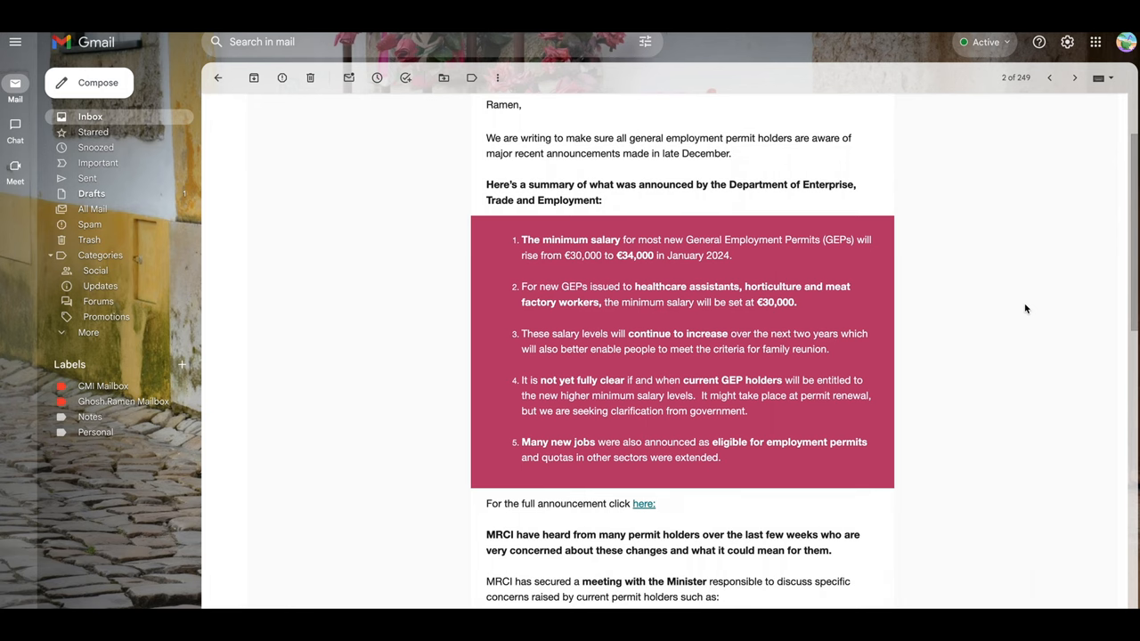
{"action": "scroll", "scroll_direction": "down", "scroll_amount": 3}
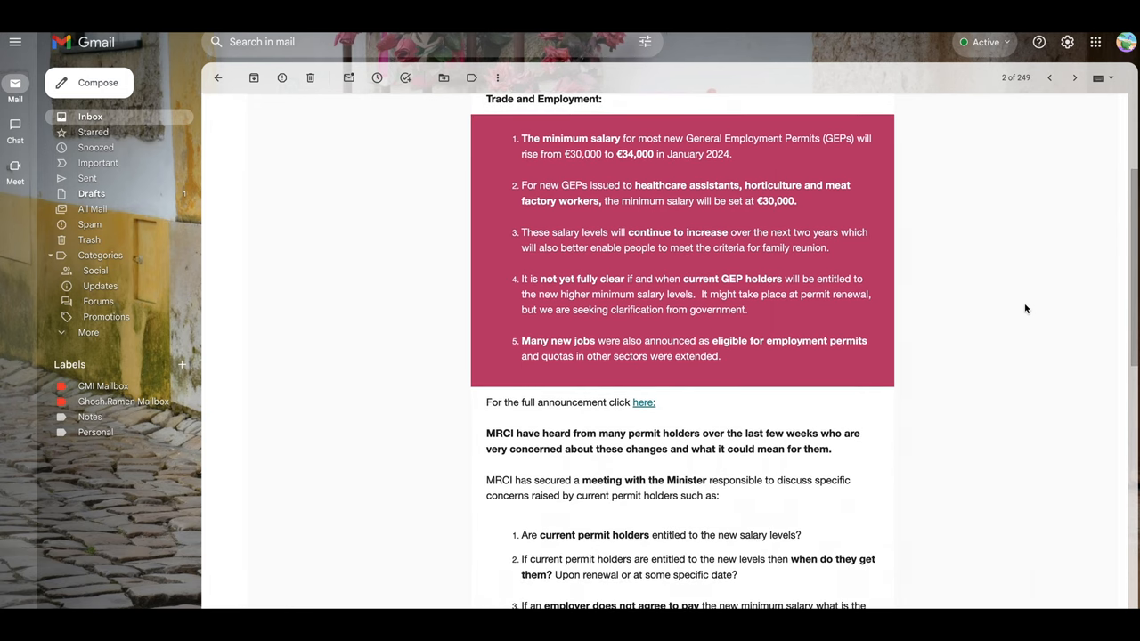
{"action": "scroll", "scroll_direction": "down", "scroll_amount": 3}
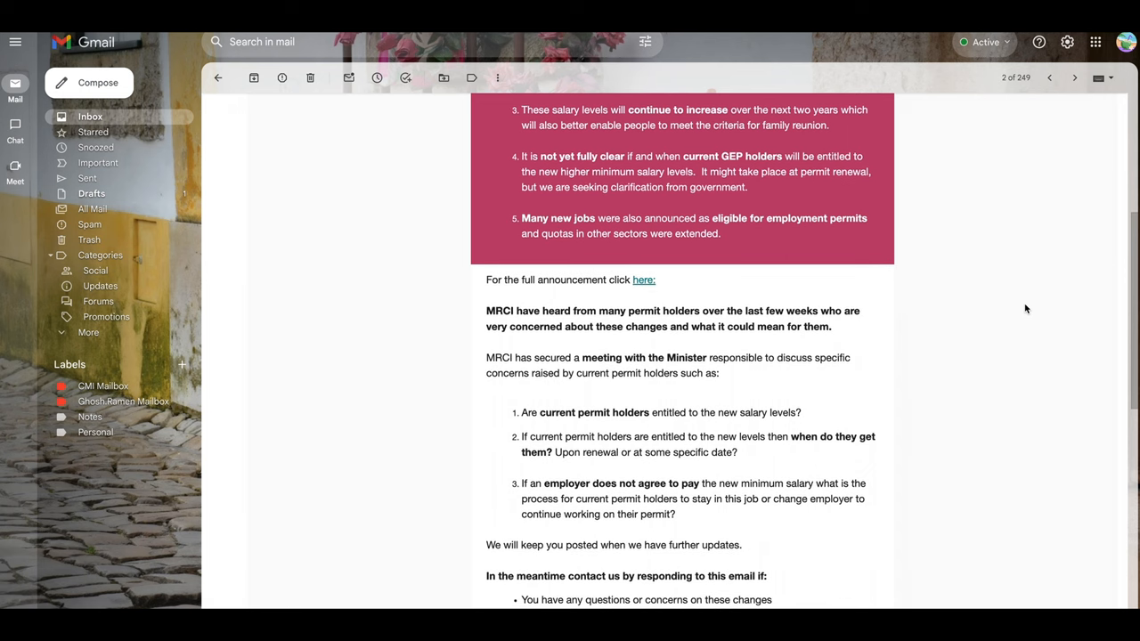
{"action": "scroll", "scroll_direction": "down", "scroll_amount": 3}
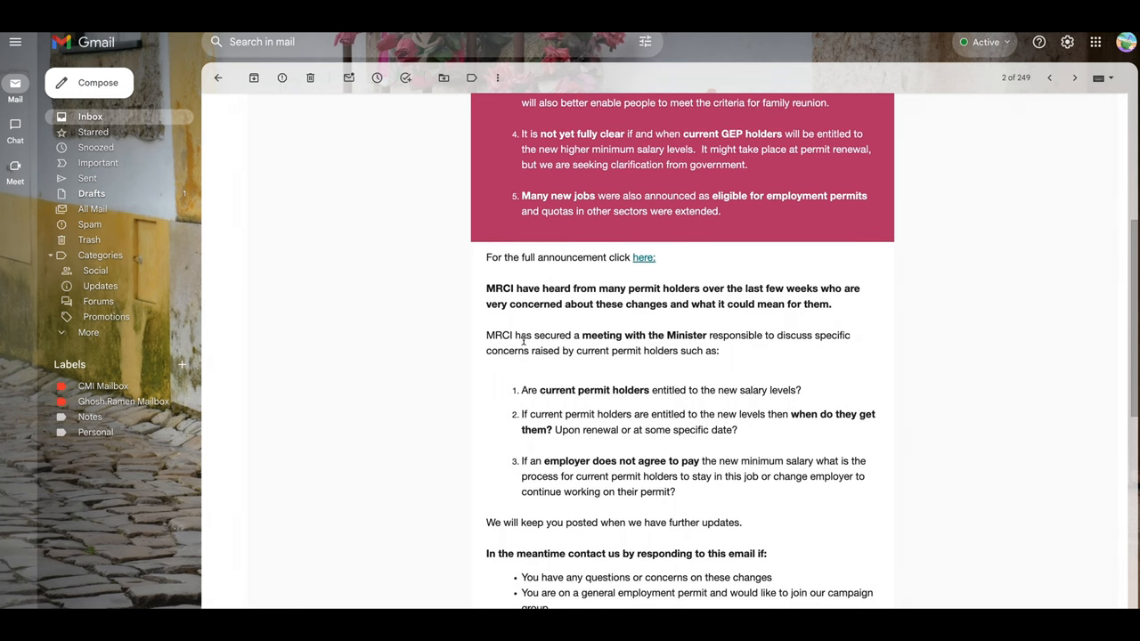
{"action": "mouse_move", "coordinate": [588, 349]}
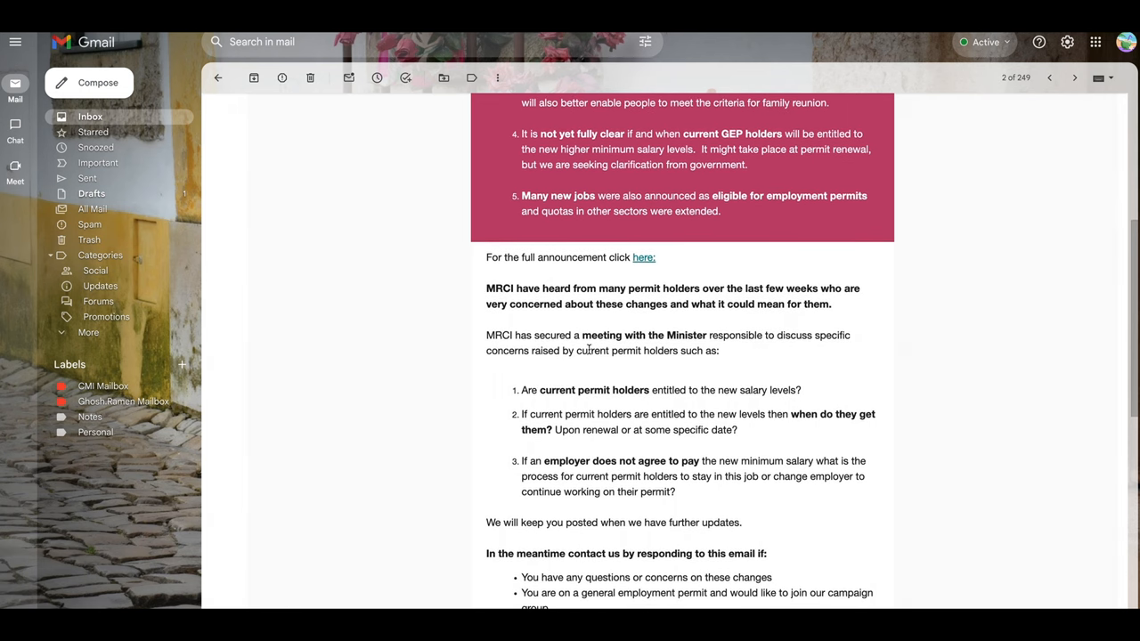
{"action": "mouse_move", "coordinate": [544, 403]}
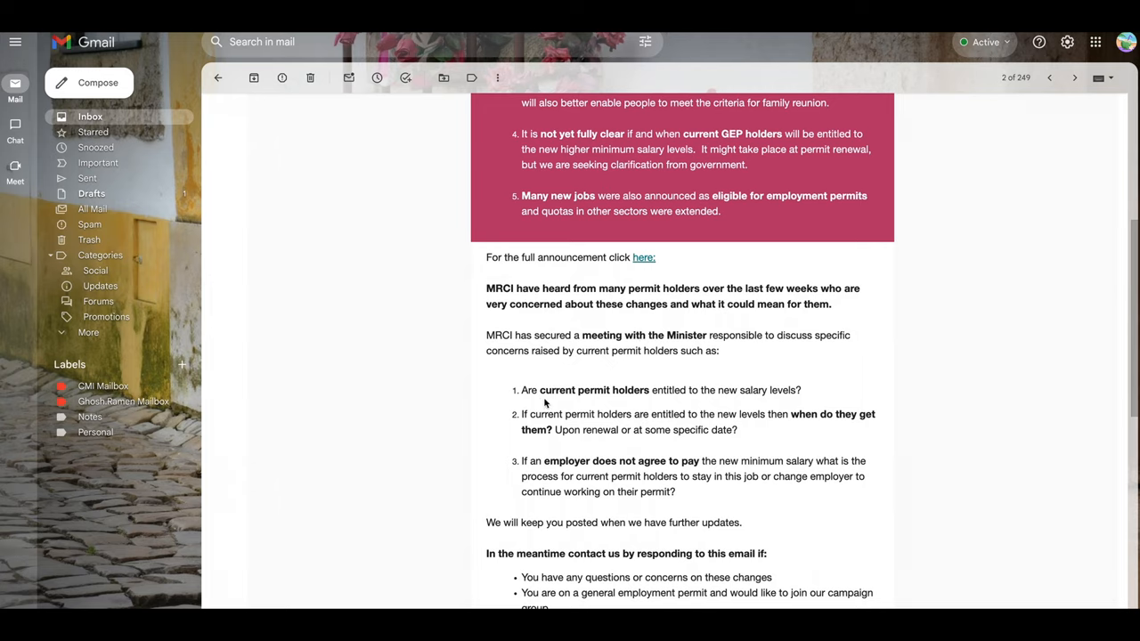
{"action": "mouse_move", "coordinate": [599, 401]}
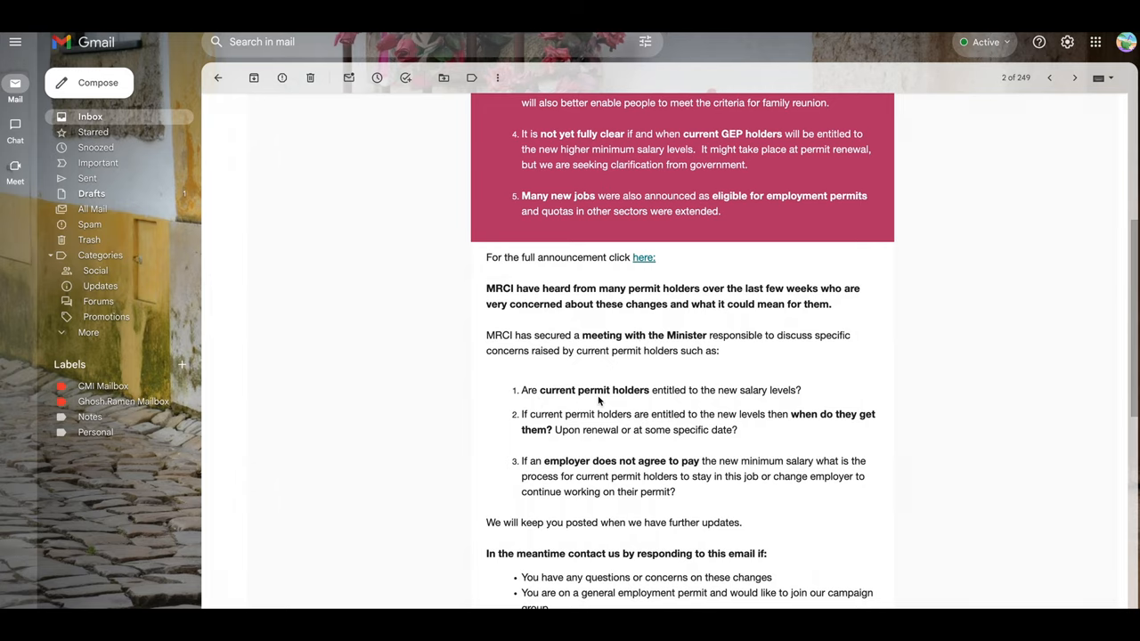
{"action": "mouse_move", "coordinate": [683, 402]}
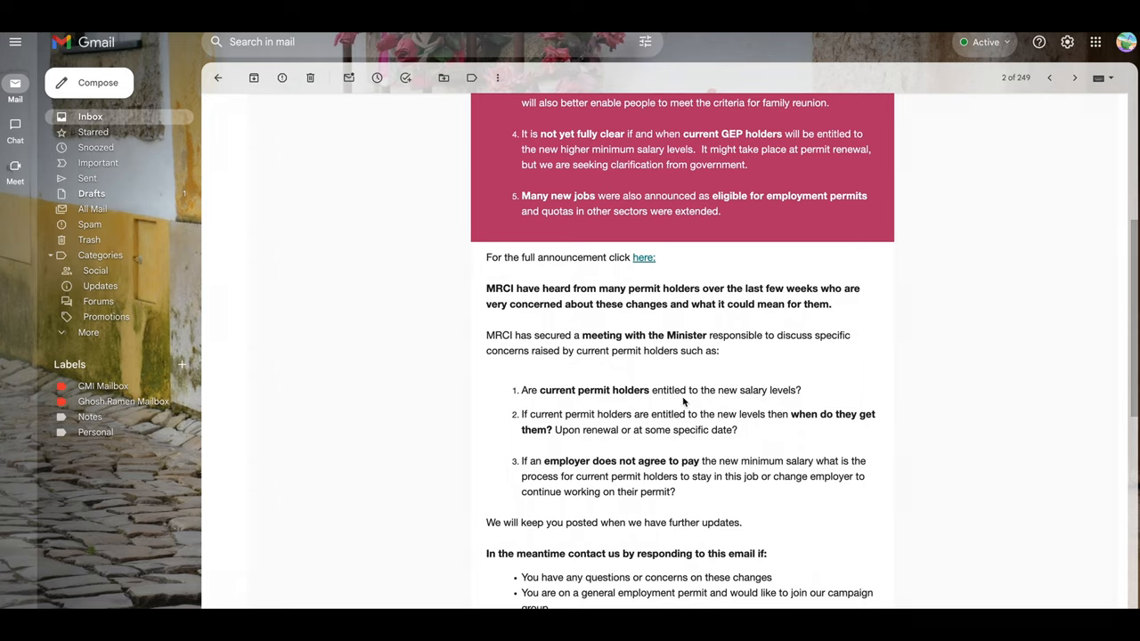
{"action": "mouse_move", "coordinate": [713, 400]}
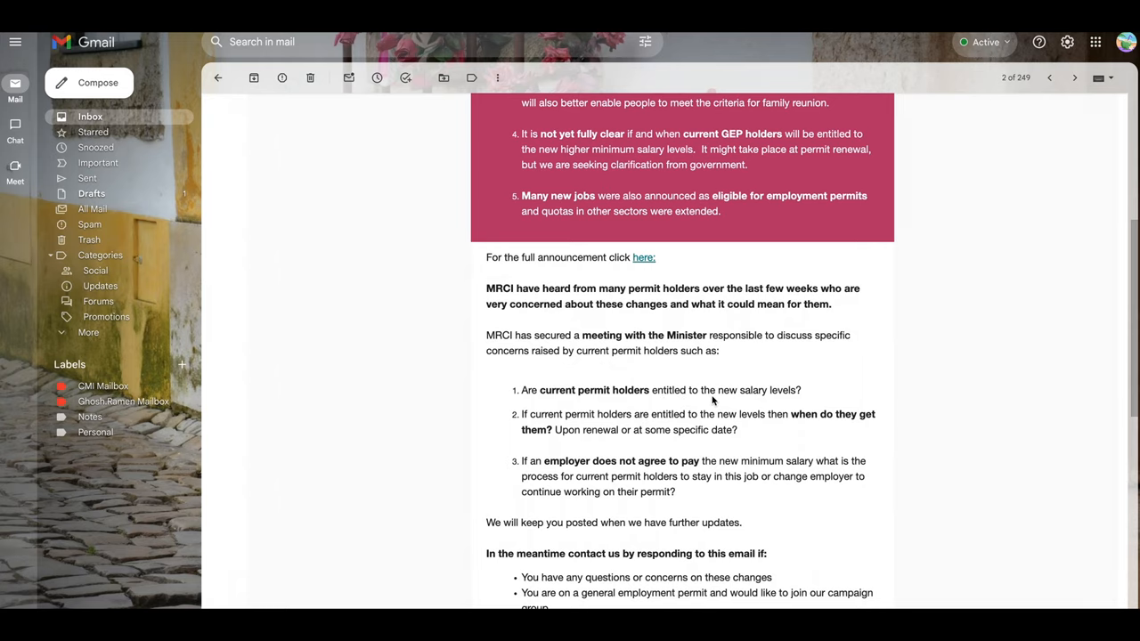
{"action": "mouse_move", "coordinate": [786, 402]}
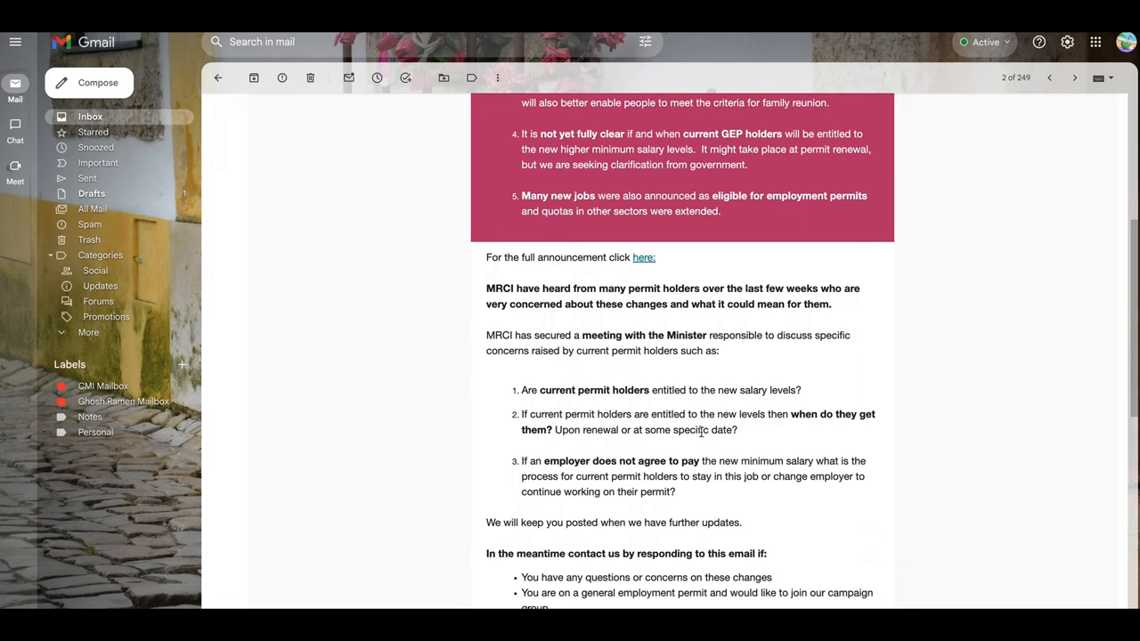
{"action": "mouse_move", "coordinate": [597, 441]}
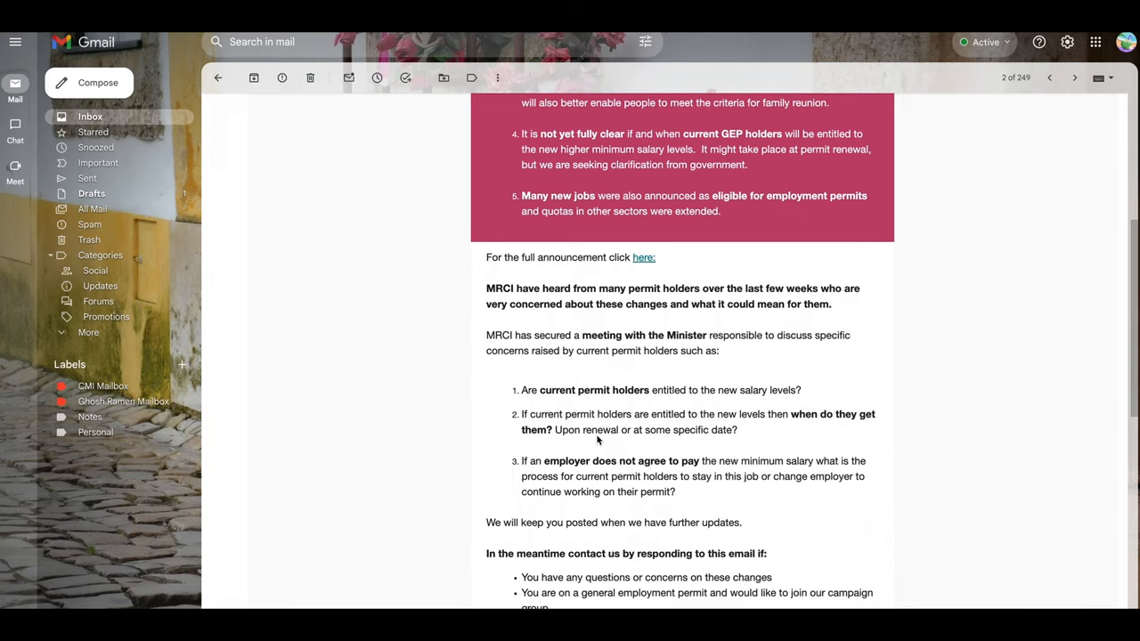
{"action": "mouse_move", "coordinate": [698, 435]}
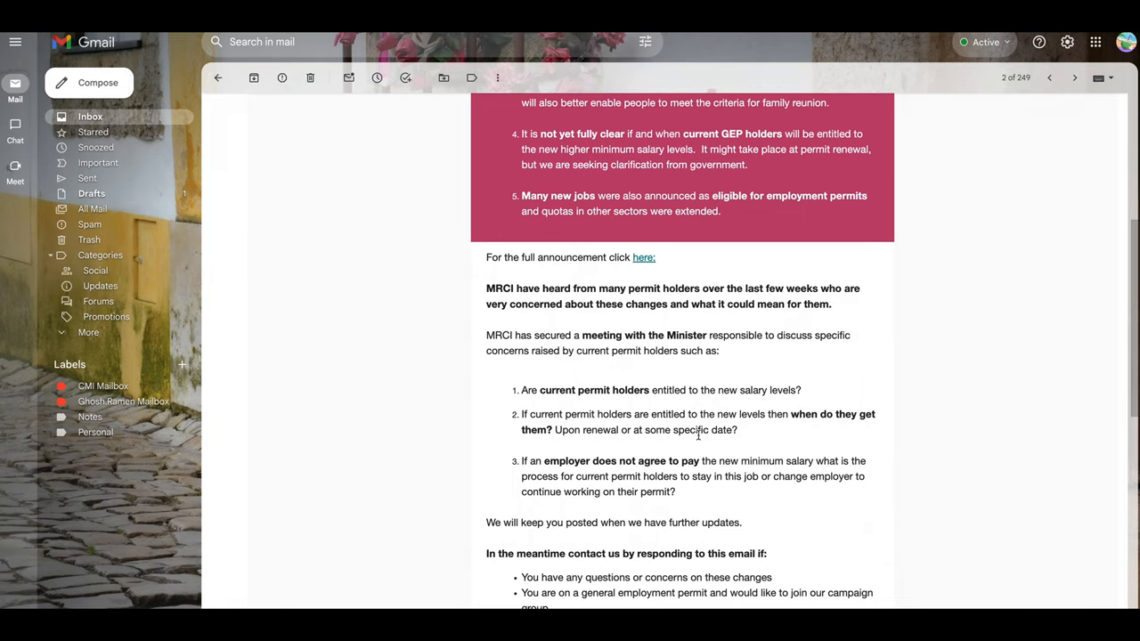
{"action": "scroll", "scroll_direction": "down", "scroll_amount": 3}
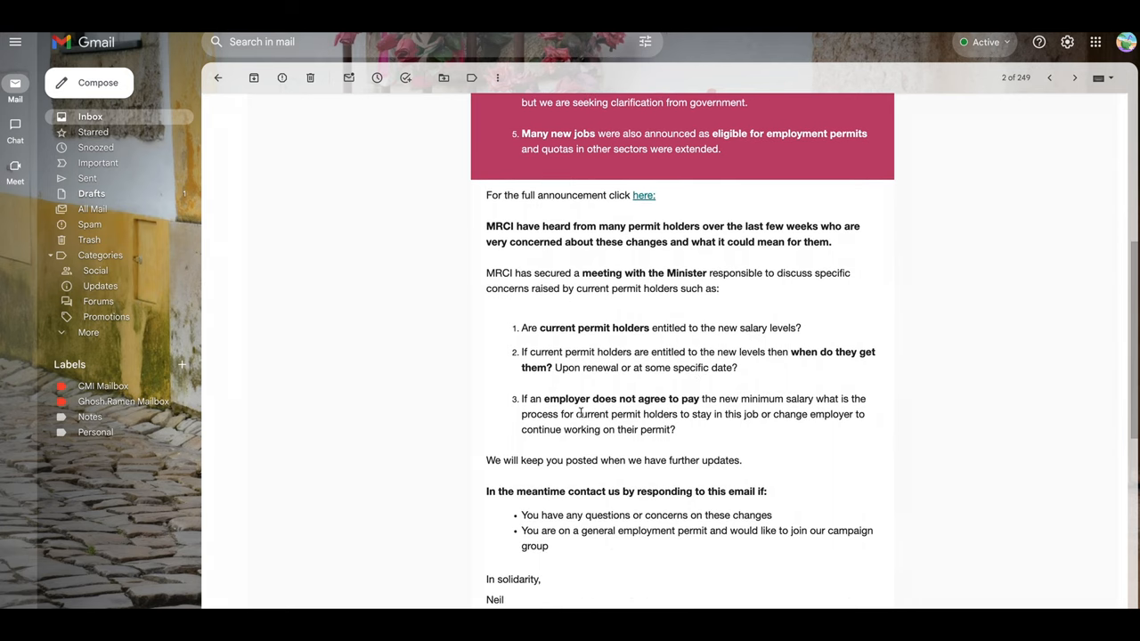
{"action": "mouse_move", "coordinate": [710, 407]}
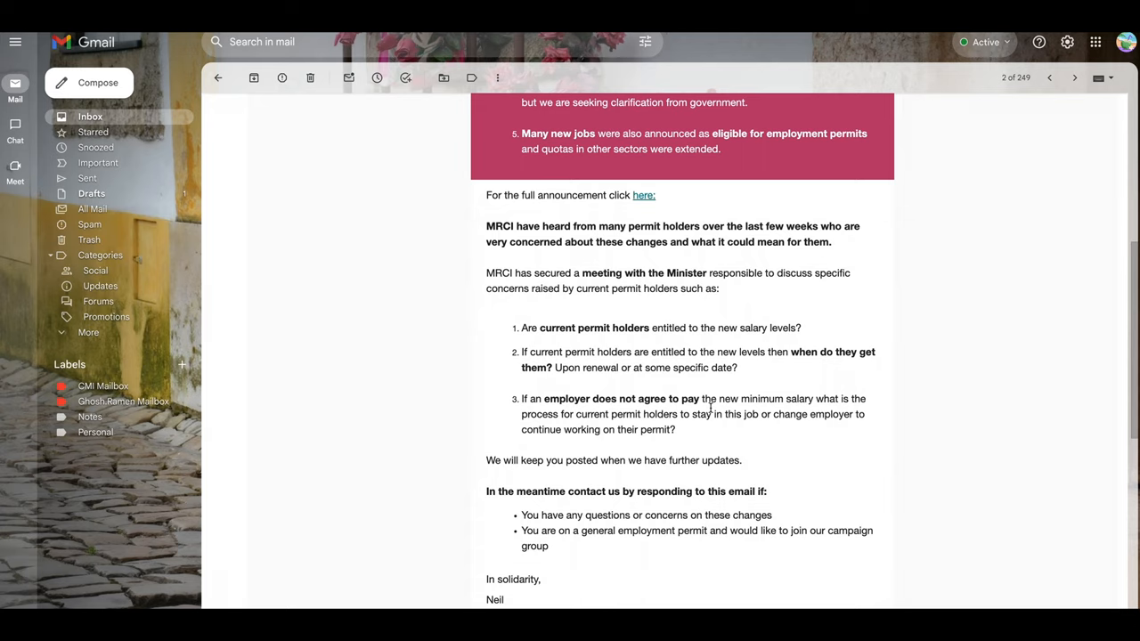
{"action": "mouse_move", "coordinate": [706, 409]}
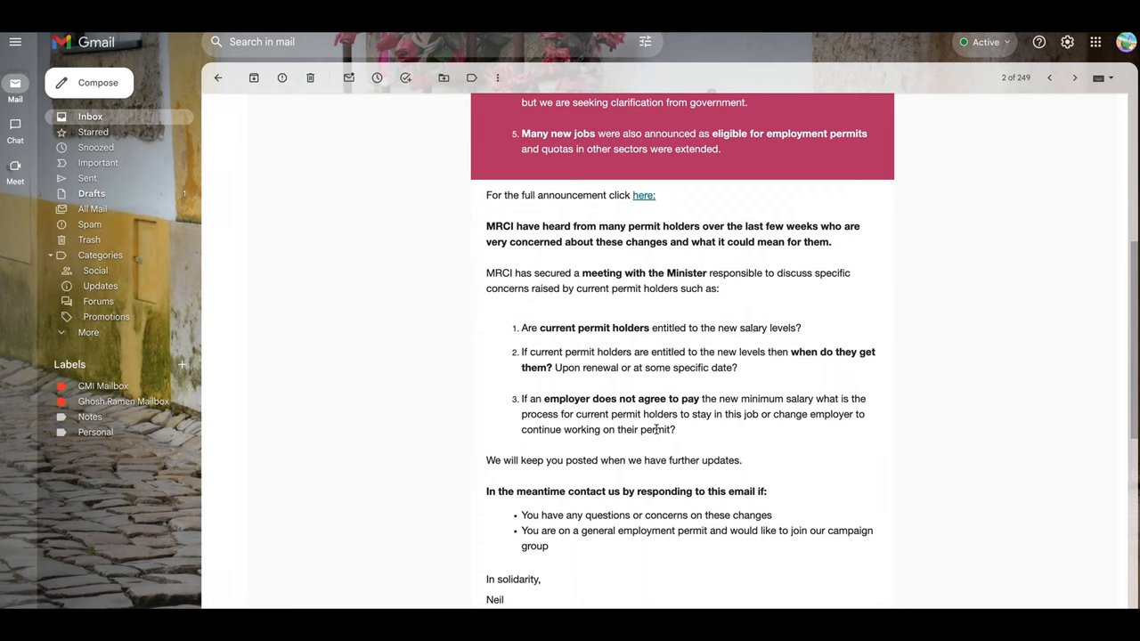
{"action": "mouse_move", "coordinate": [822, 429]}
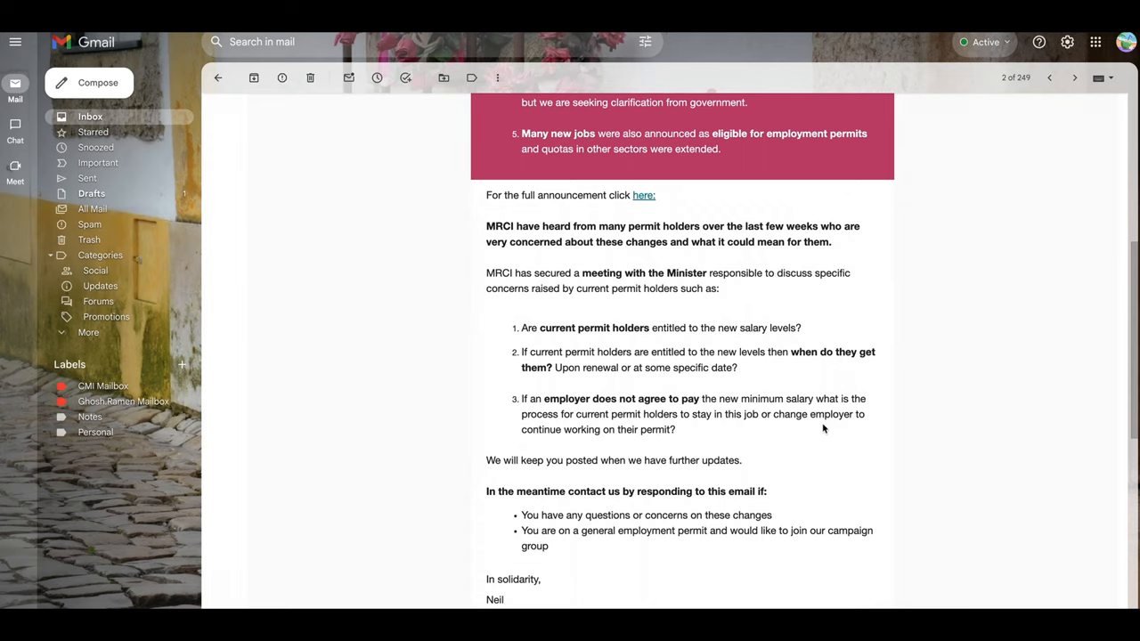
{"action": "mouse_move", "coordinate": [495, 426]}
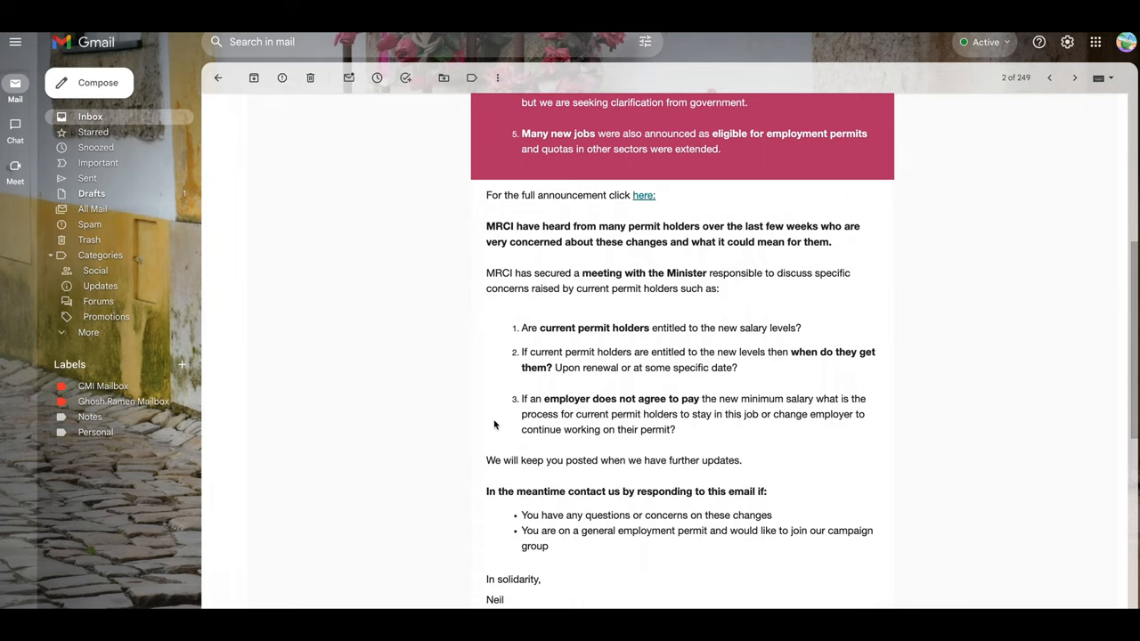
{"action": "mouse_move", "coordinate": [470, 421]}
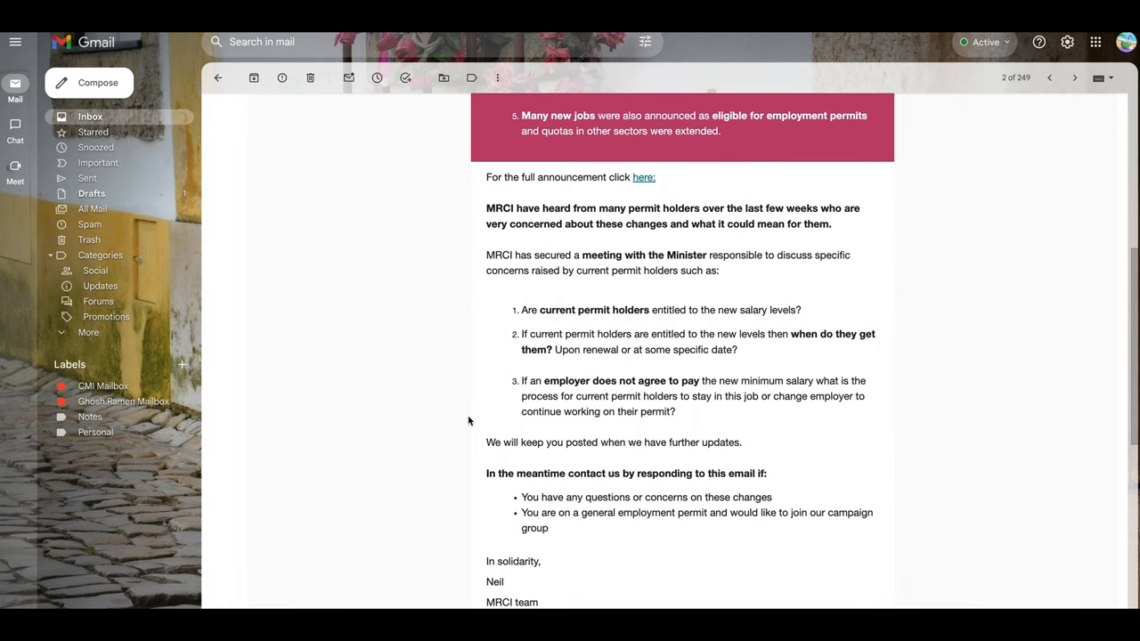
{"action": "scroll", "scroll_direction": "down", "scroll_amount": 3}
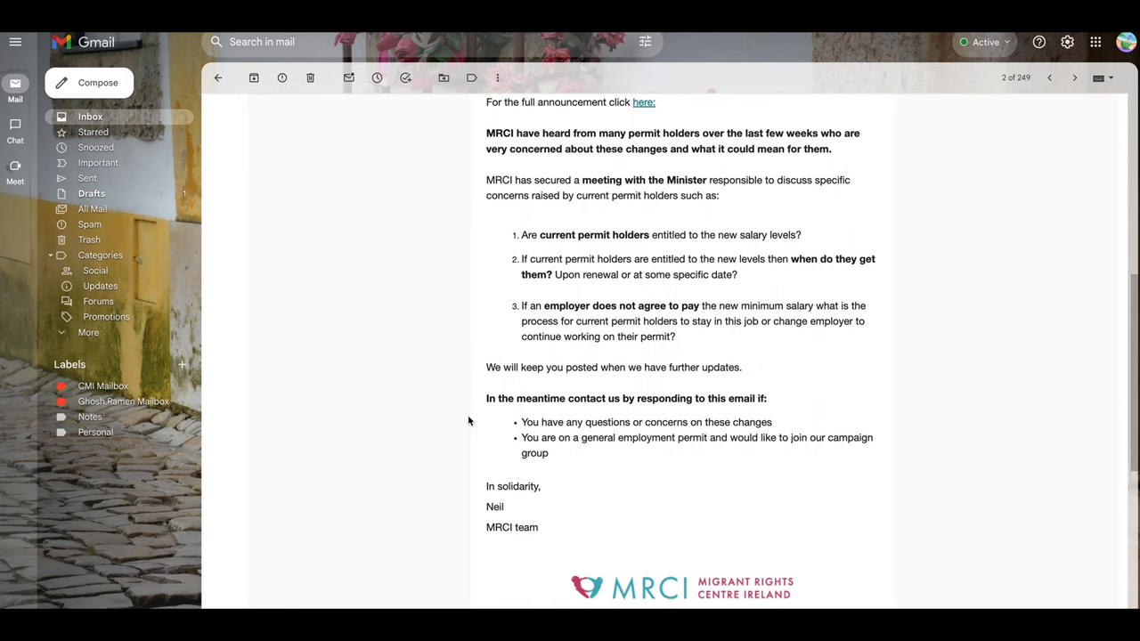
{"action": "scroll", "scroll_direction": "down", "scroll_amount": 3}
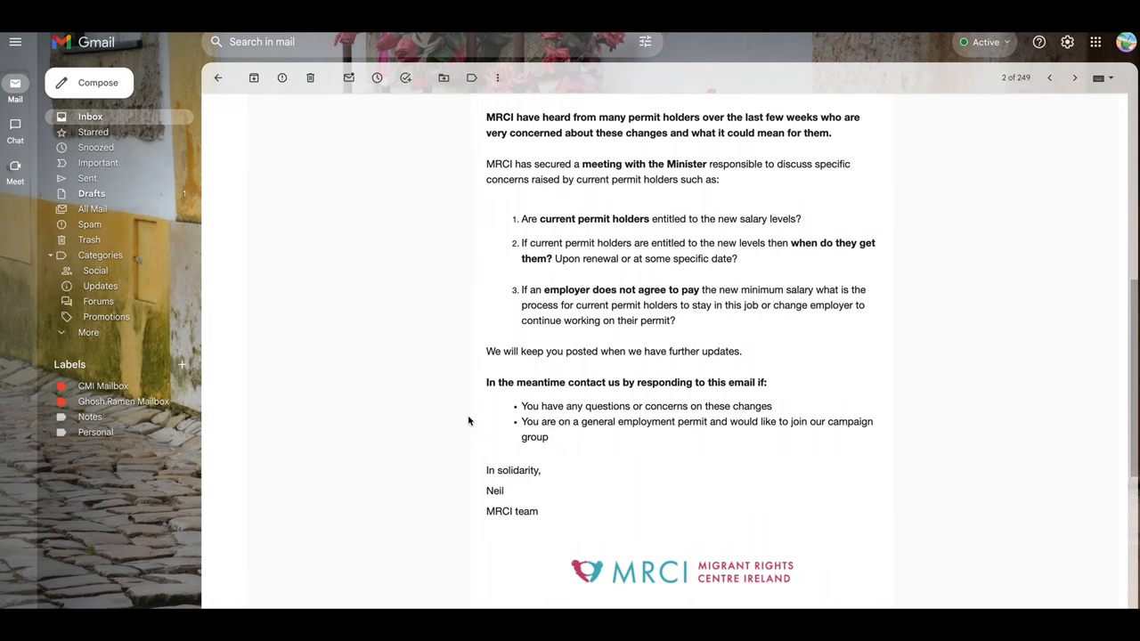
{"action": "scroll", "scroll_direction": "down", "scroll_amount": 3}
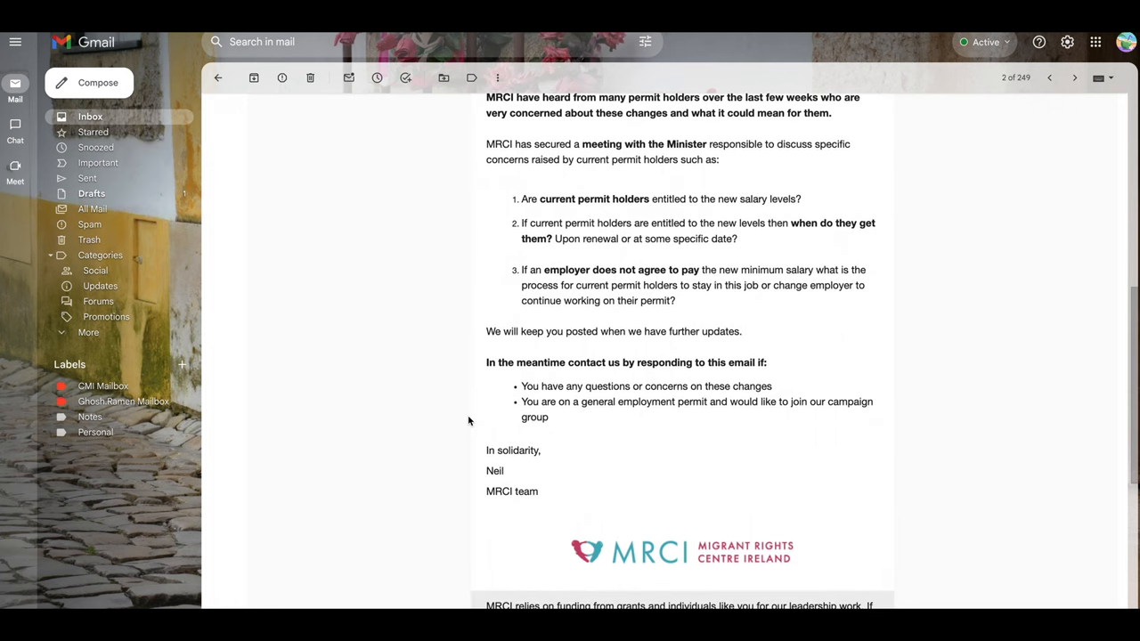
{"action": "scroll", "scroll_direction": "down", "scroll_amount": 3}
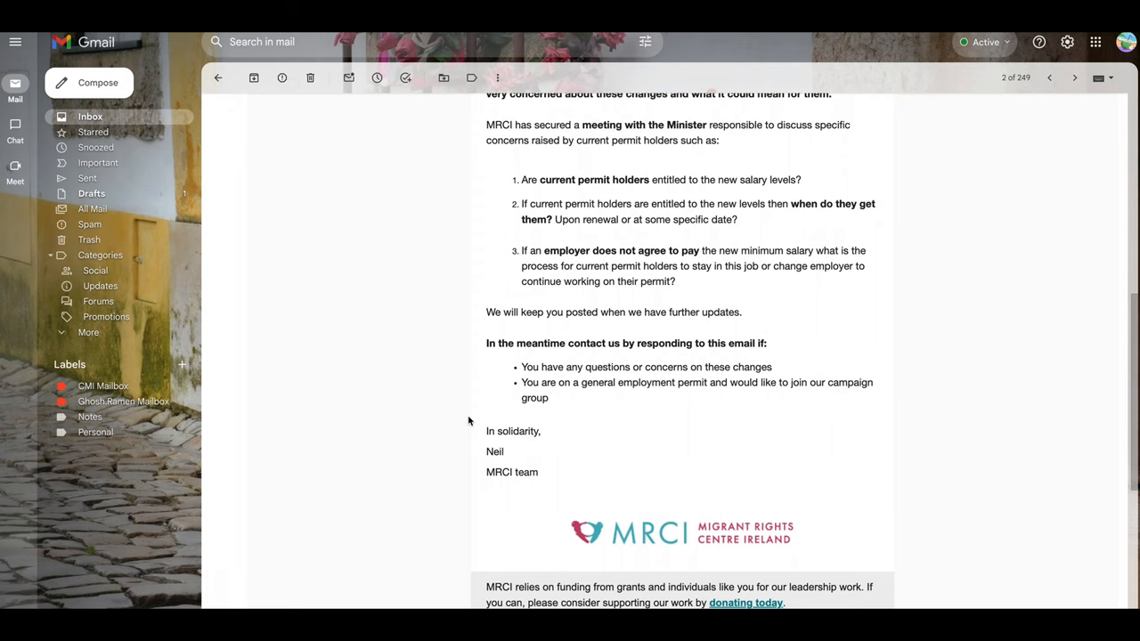
{"action": "scroll", "scroll_direction": "down", "scroll_amount": 3}
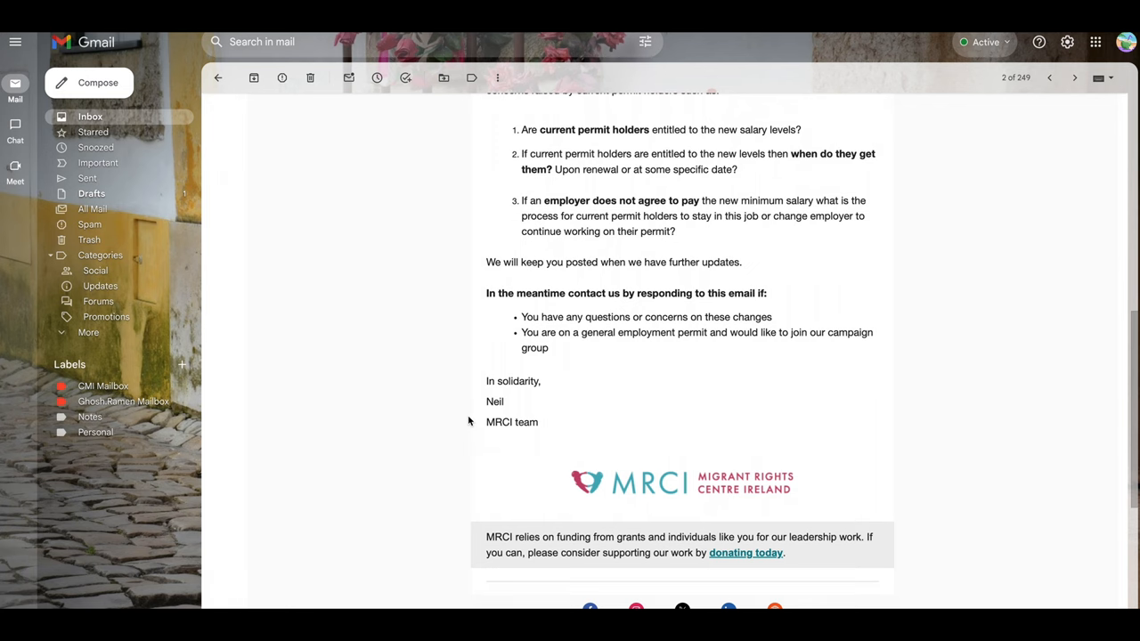
{"action": "scroll", "scroll_direction": "down", "scroll_amount": 3}
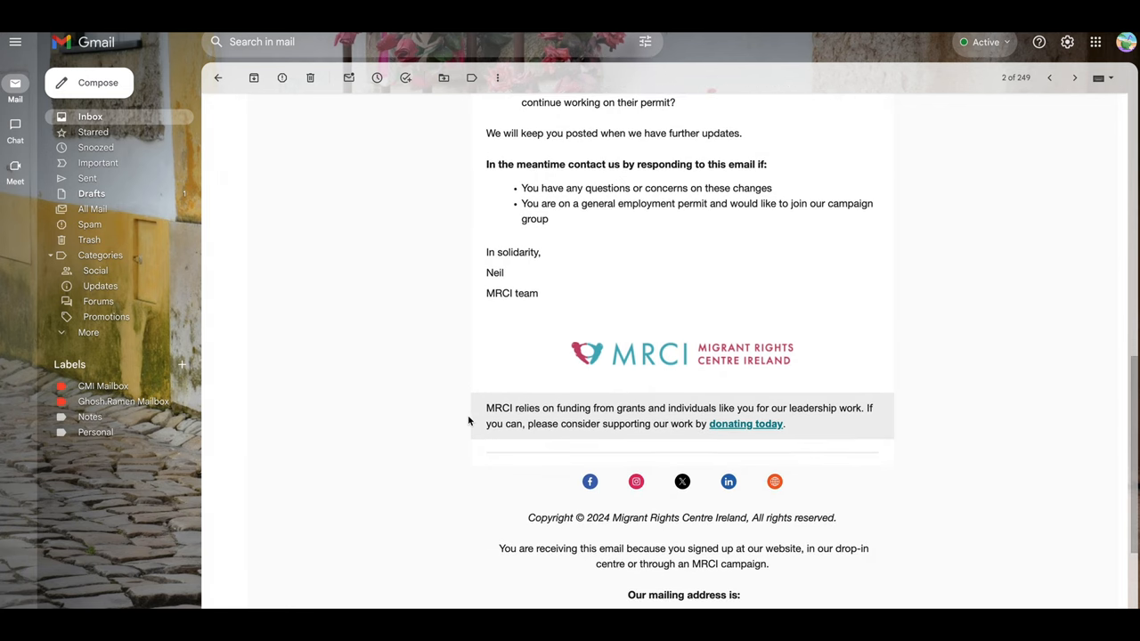
{"action": "scroll", "scroll_direction": "down", "scroll_amount": 3}
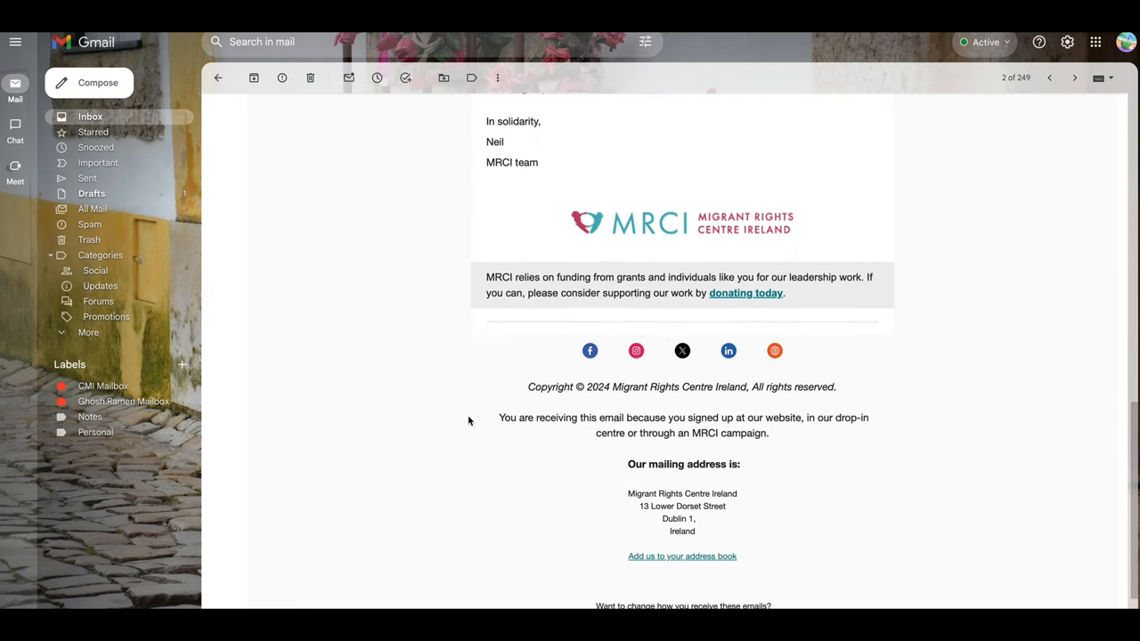